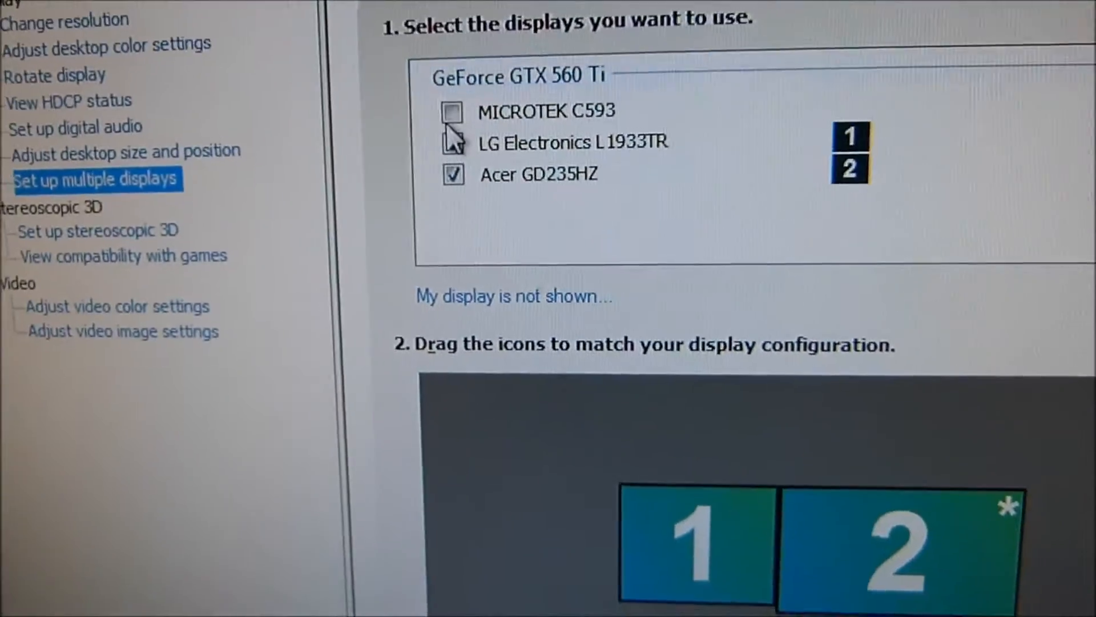
Enable the MICROTEK C593 as display 3 beside the Acer, leaving changes pending.
{"action": "left_click", "coordinate": [453, 142]}
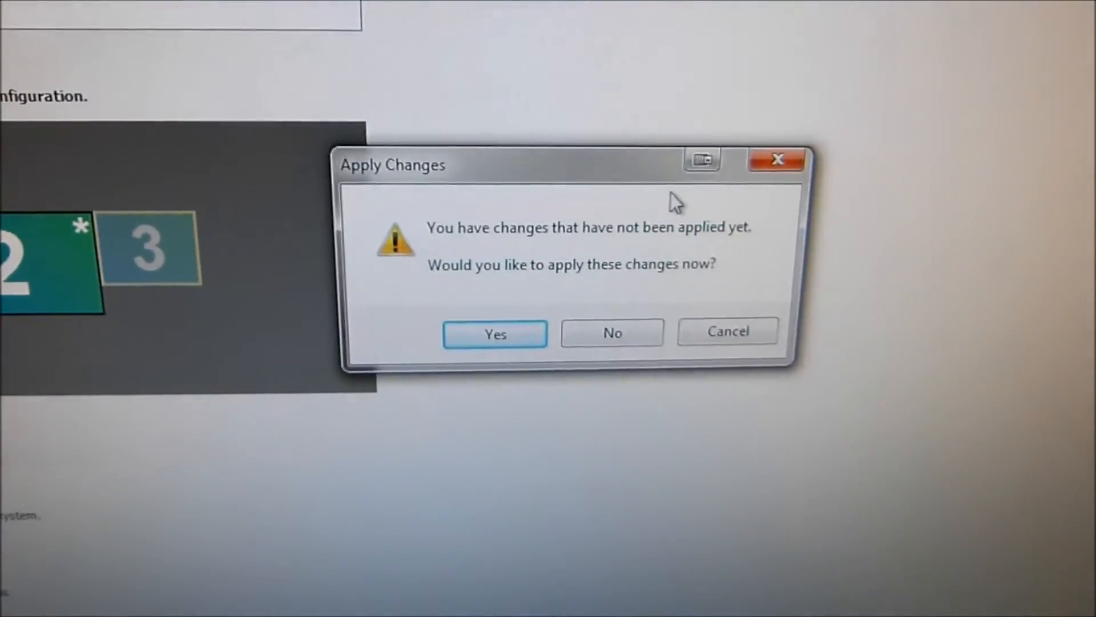
{"action": "left_click", "coordinate": [494, 333]}
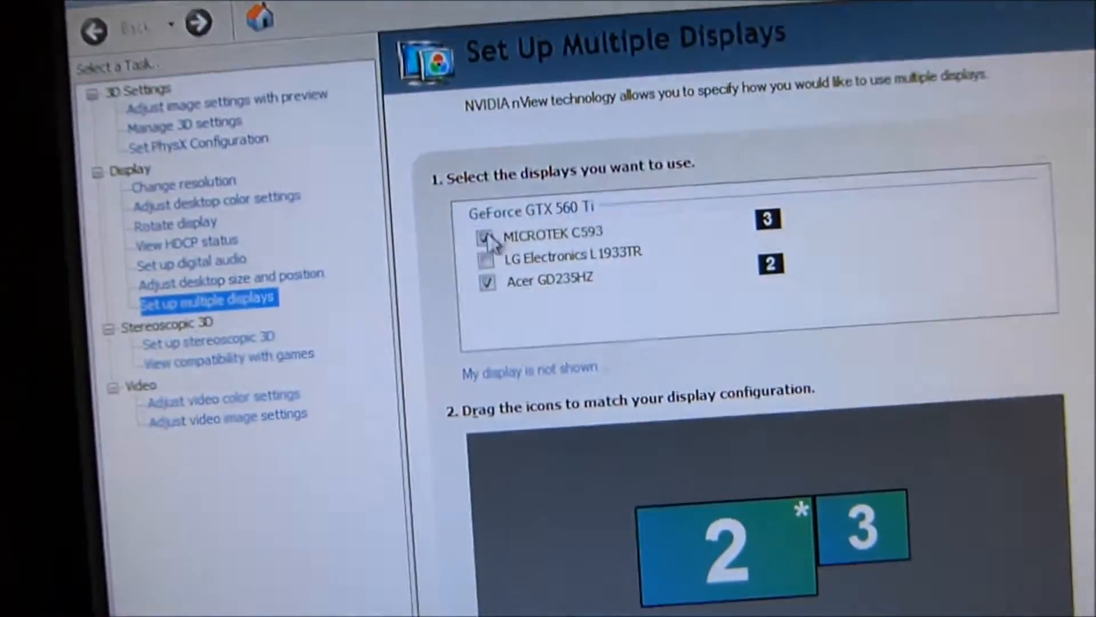
Disable the MICROTEK C593, leaving the Acer GD235HZ as the only display, numbered 2.
{"action": "left_click", "coordinate": [487, 236]}
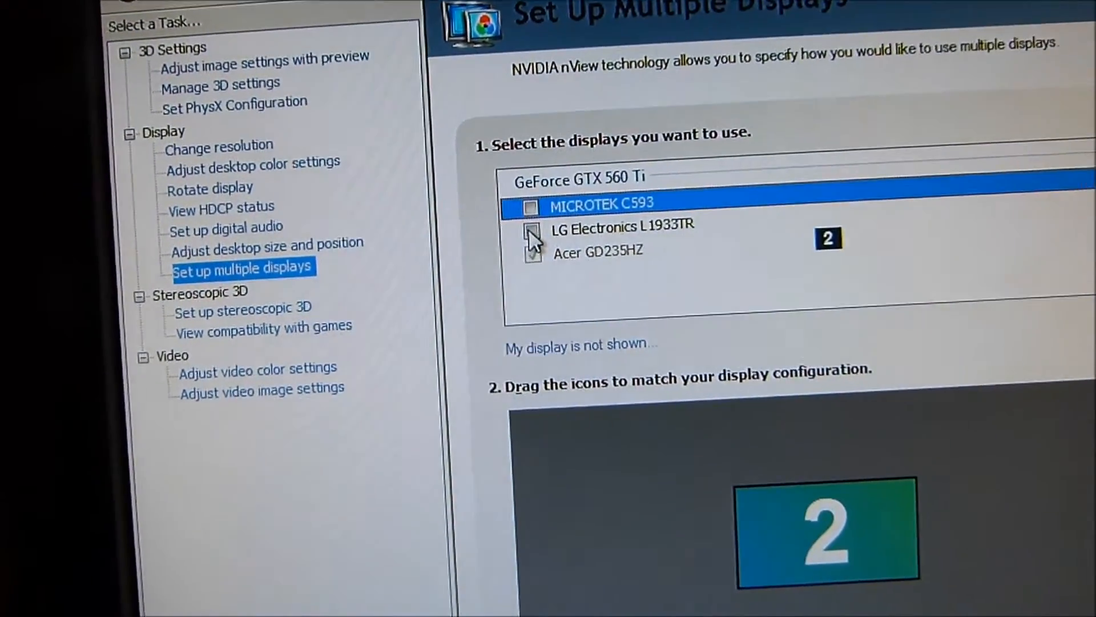